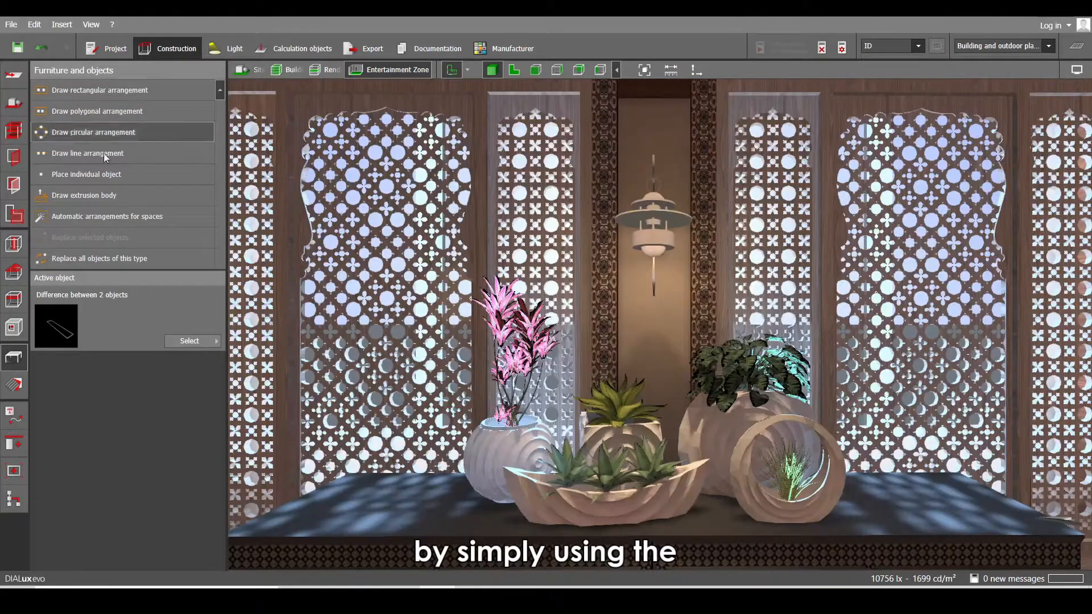
mouse_move(185, 214)
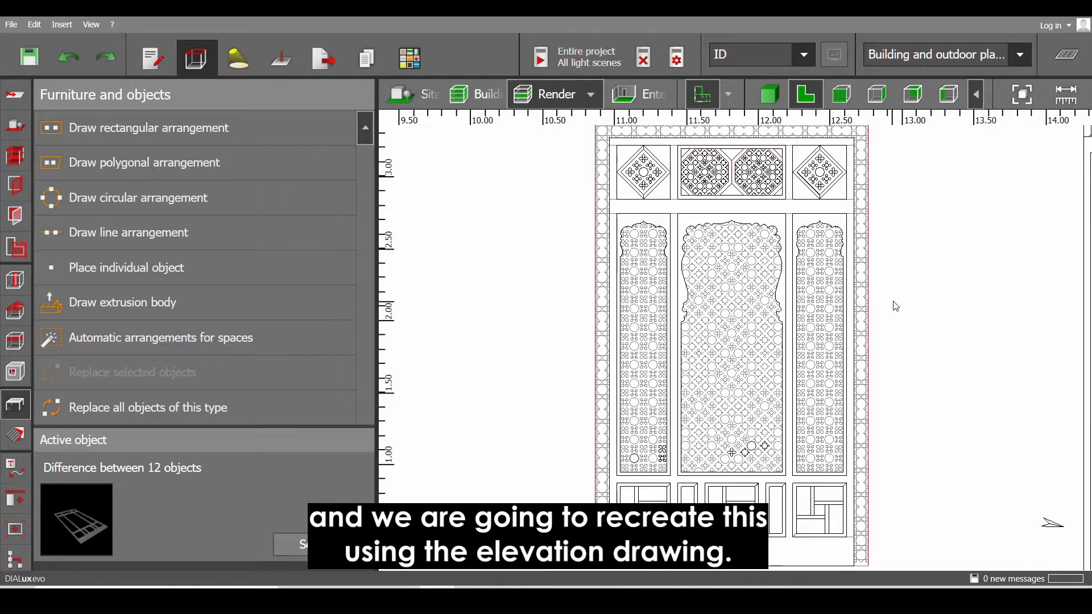
mouse_move(875, 254)
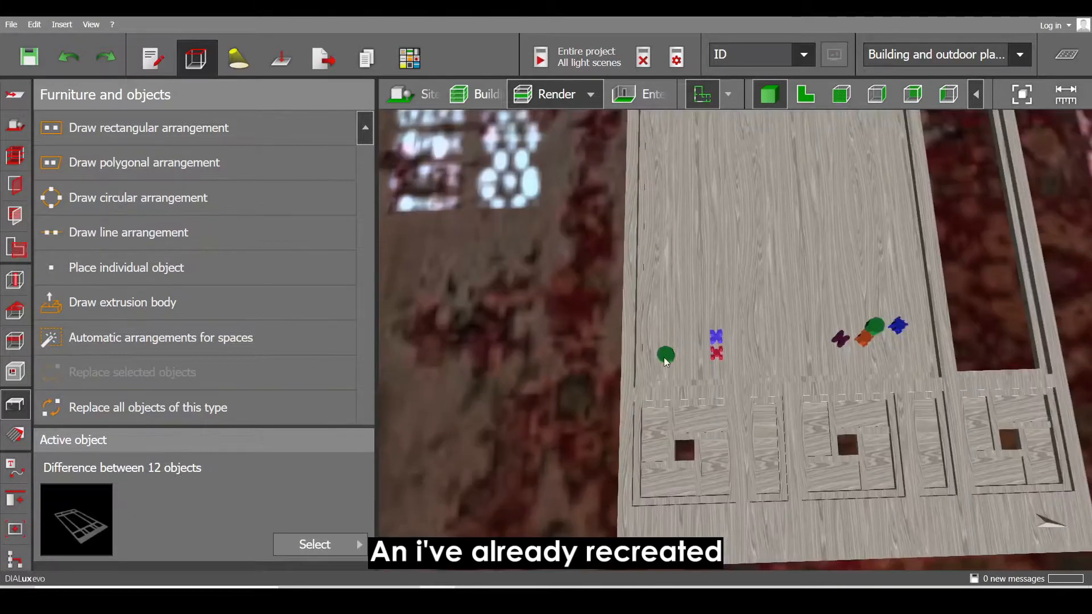
Arrange the round piece 2 across by 13 down over the first panel, ends centred on the field edges.
click(664, 354)
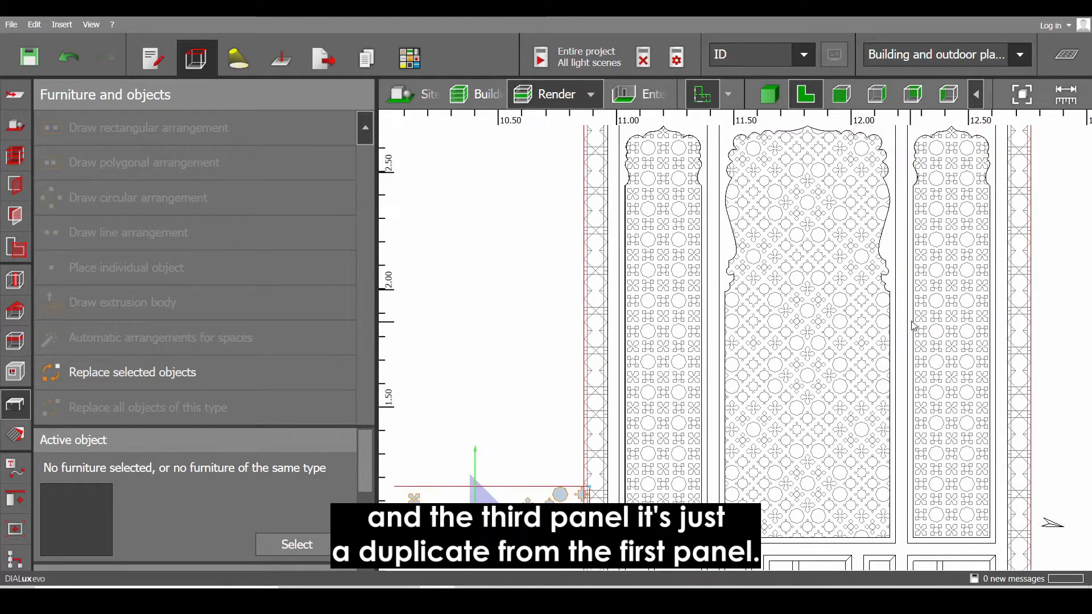
mouse_move(675, 340)
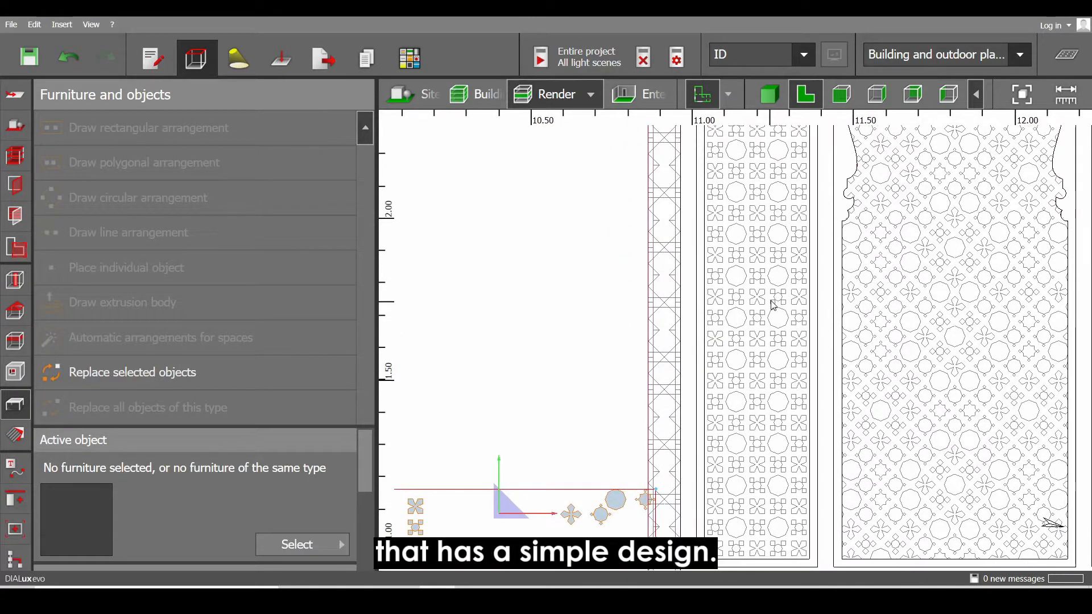
scroll(up, 3)
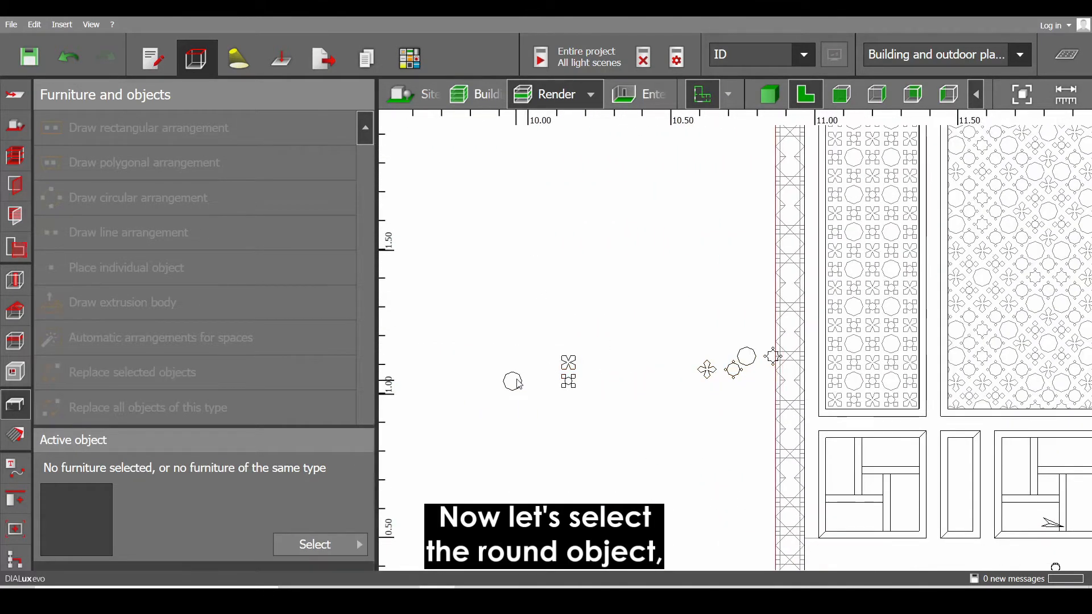
click(512, 382)
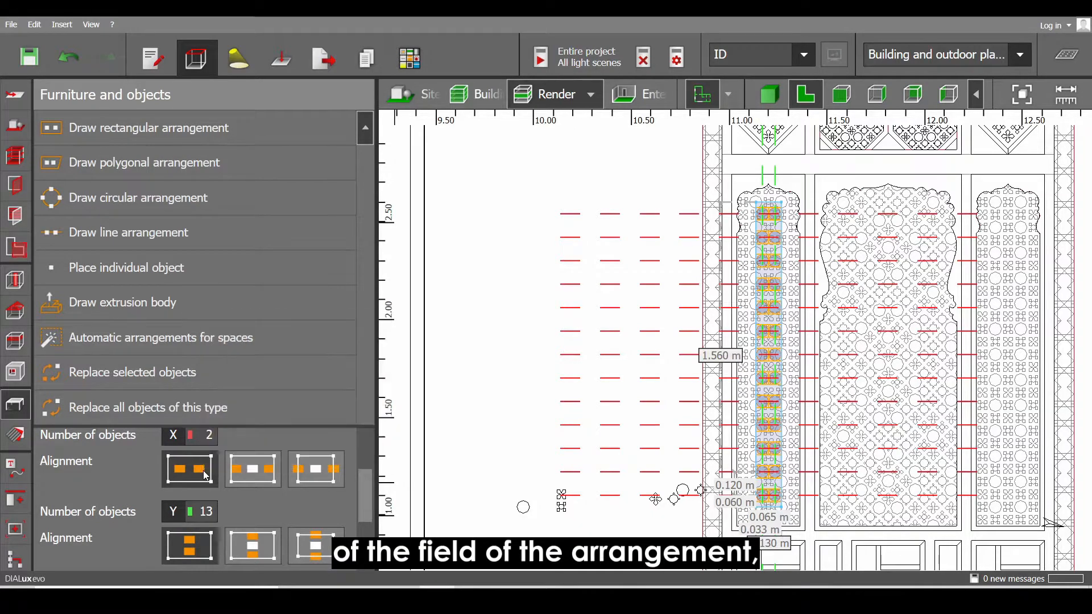
mouse_move(252, 469)
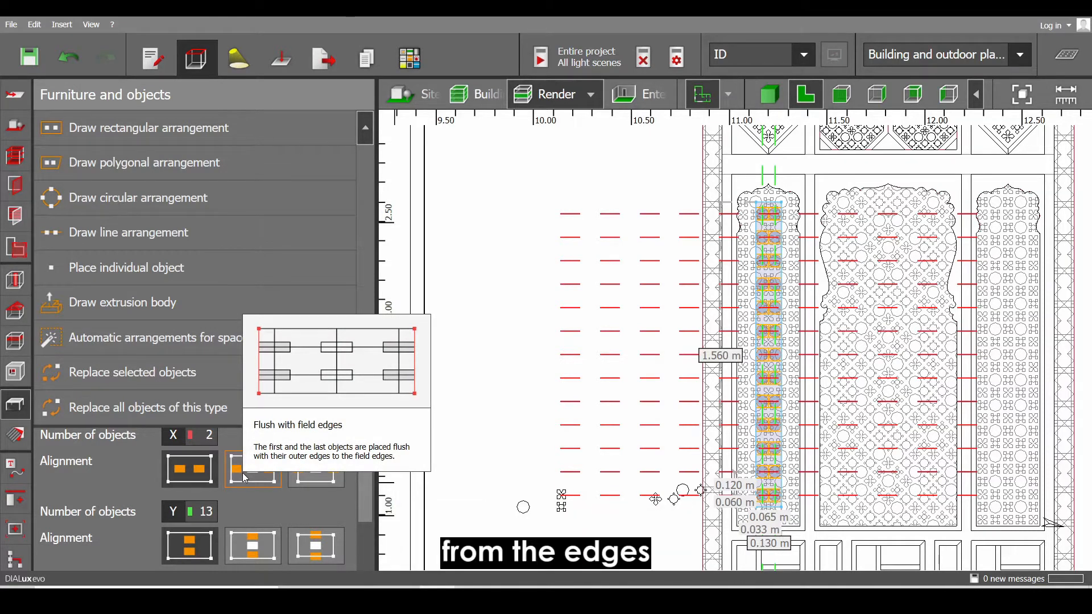
click(252, 469)
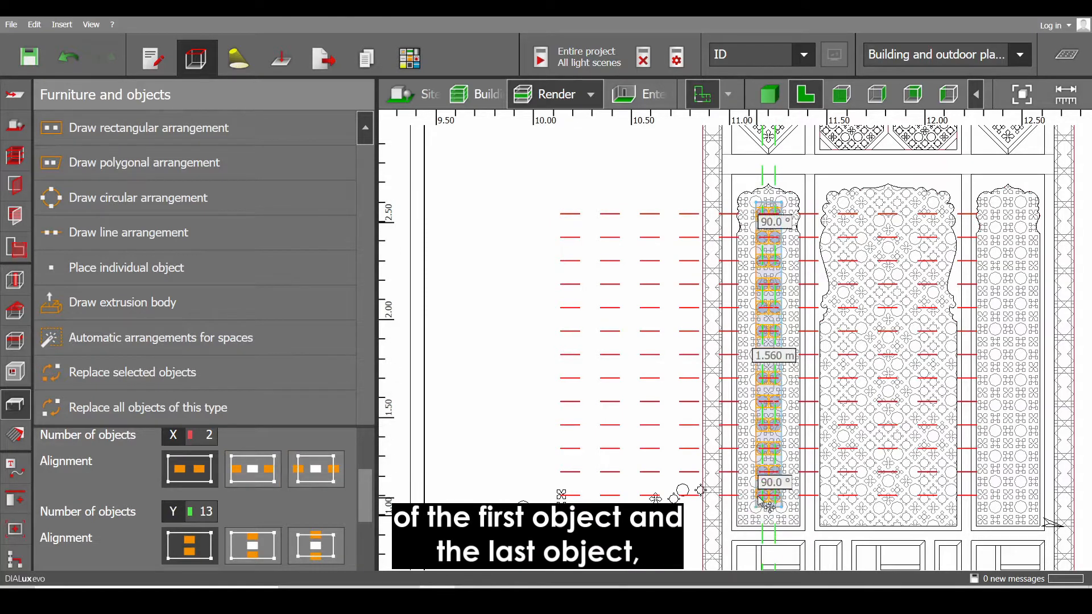
click(316, 469)
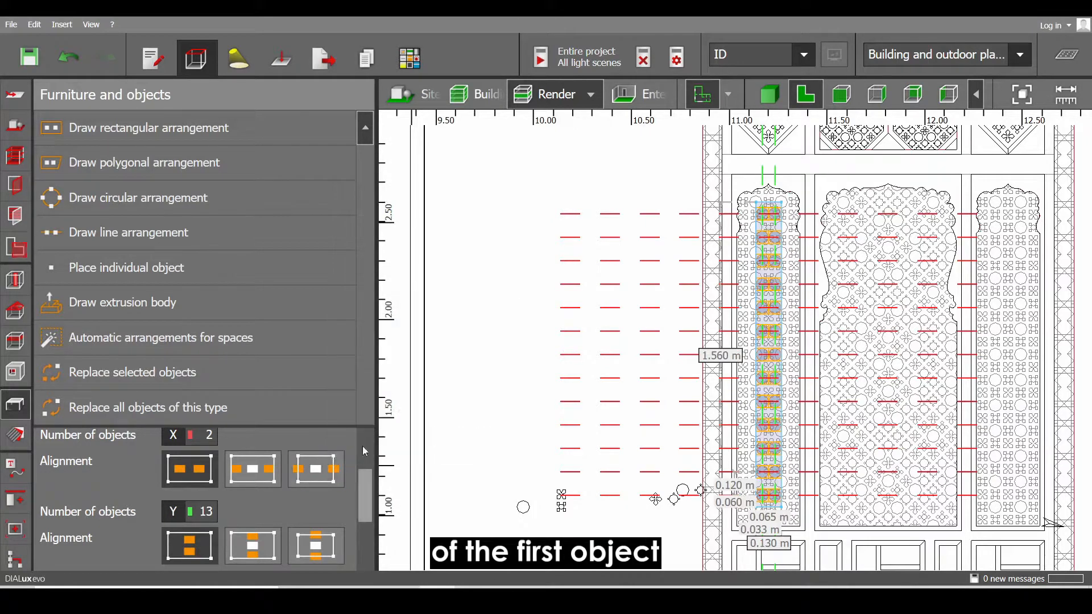
mouse_move(314, 468)
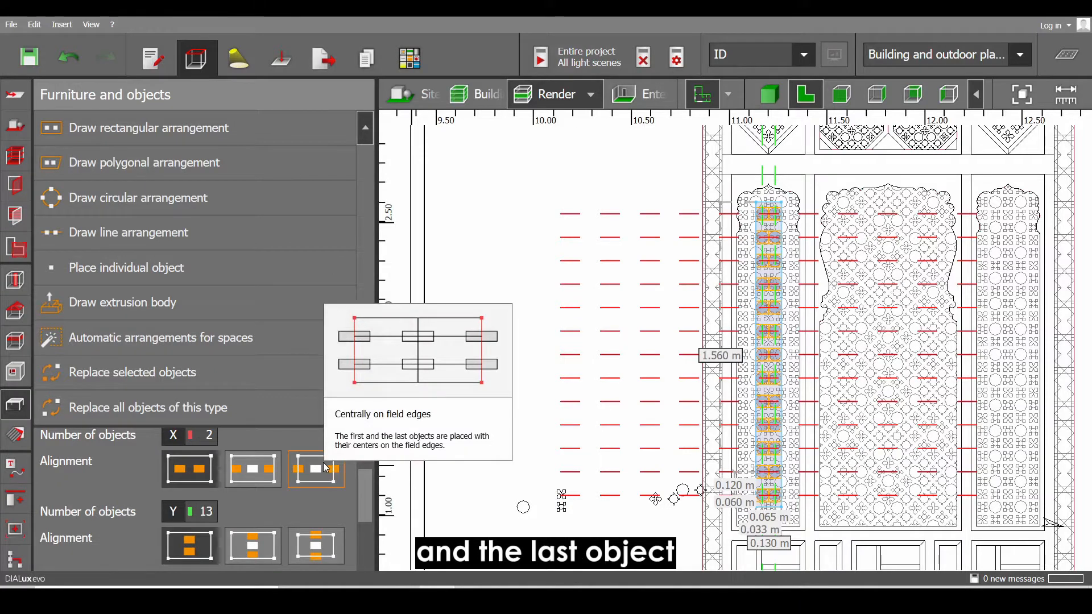
click(252, 469)
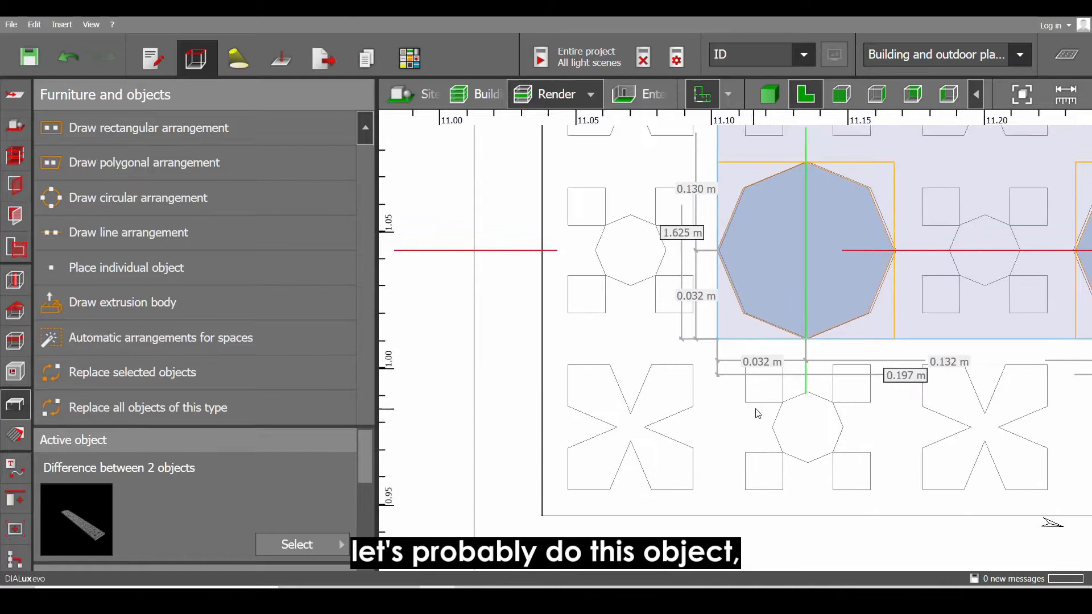
Arrange the cross-shaped piece 3 across by 14 down over the first panel, flush-aligned.
scroll(down, 3)
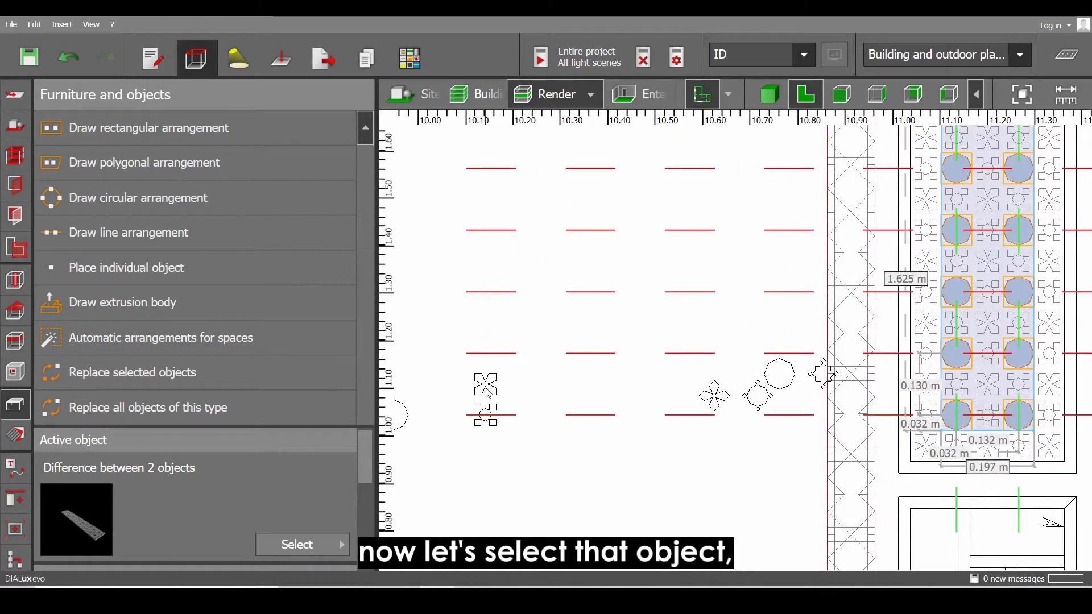
click(485, 385)
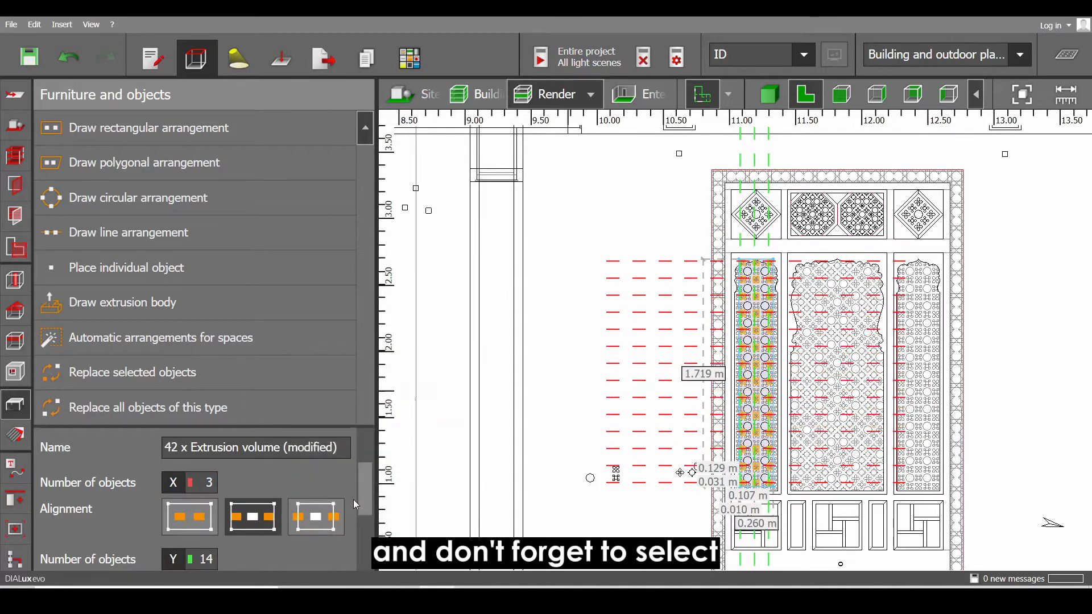
scroll(down, 3)
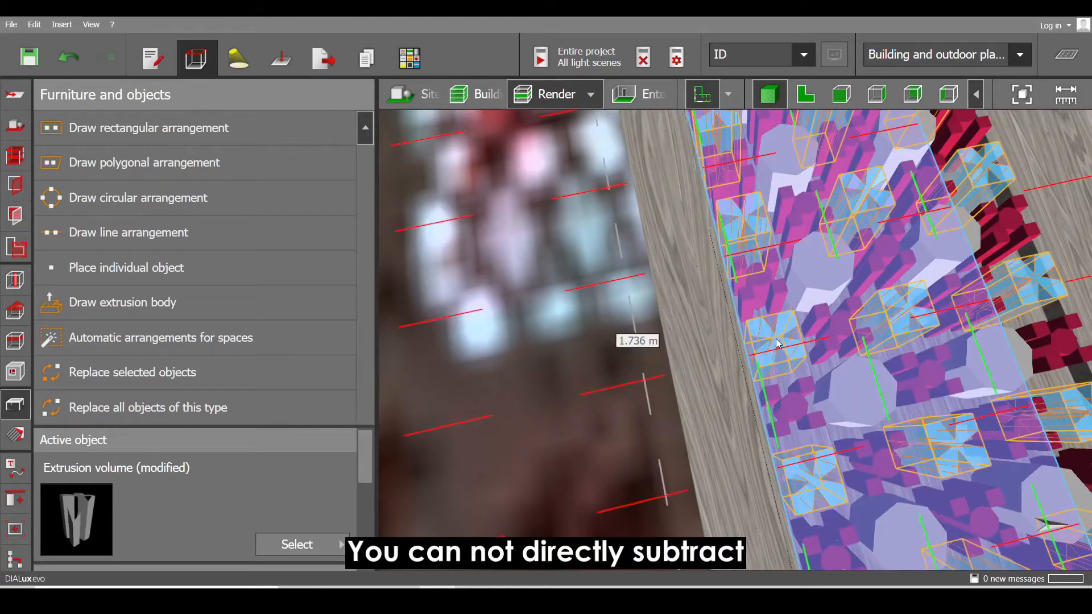
Select the panel together with all cut-out piece arrangements in the 3D model.
click(806, 94)
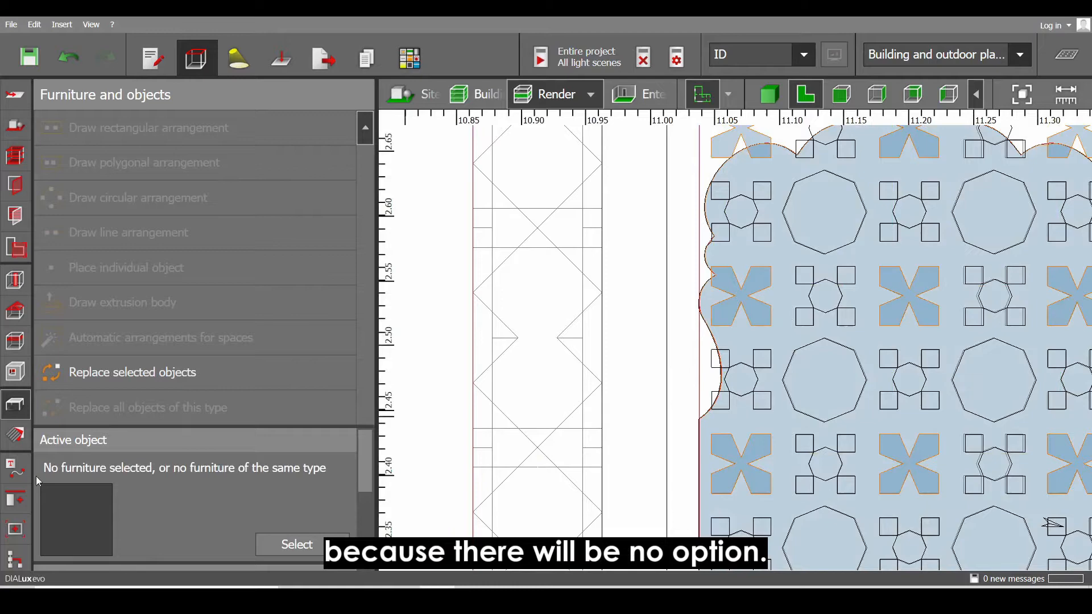
click(15, 499)
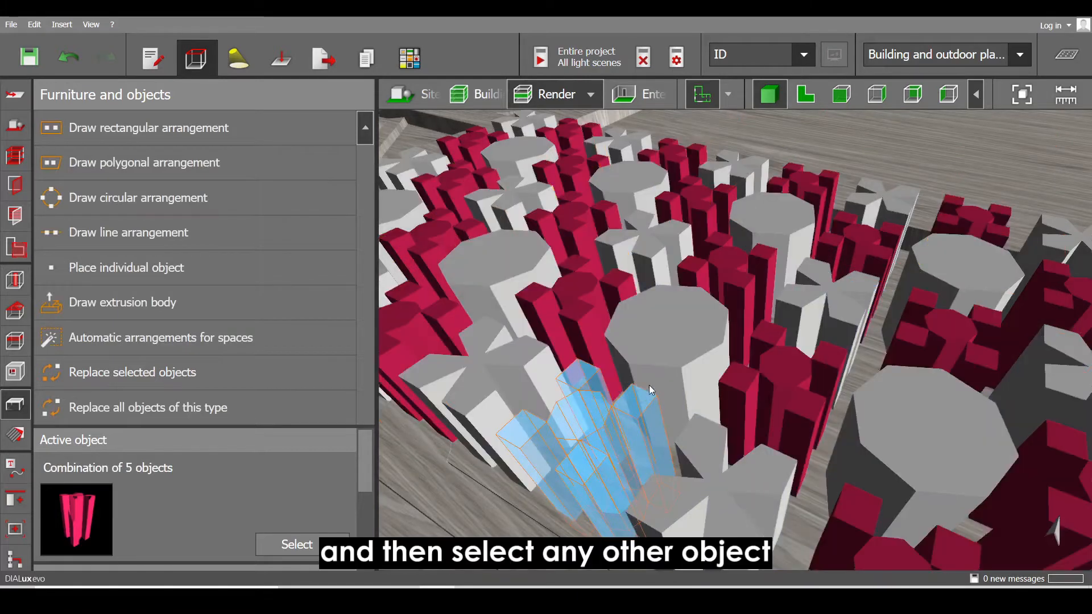
click(731, 285)
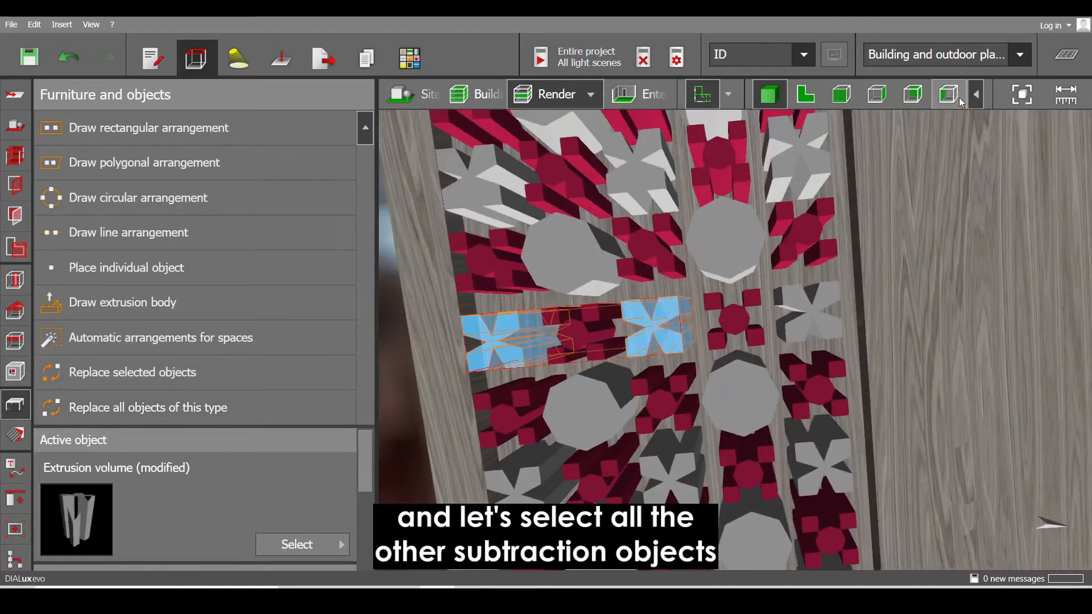
click(947, 94)
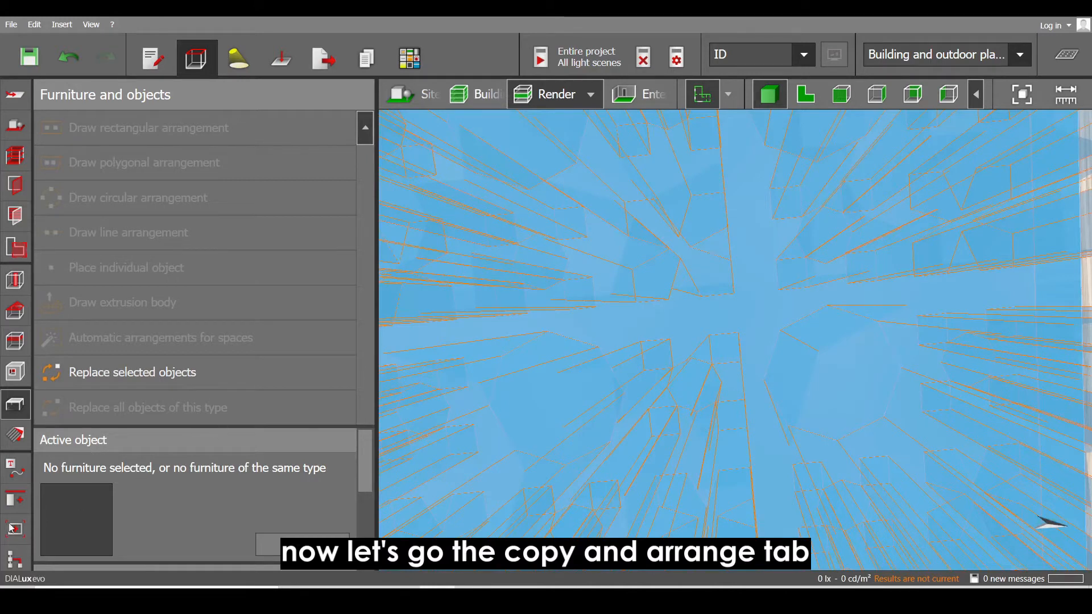
Subtract all 136 pieces from the panel with the Boolean Subtract operation.
click(16, 498)
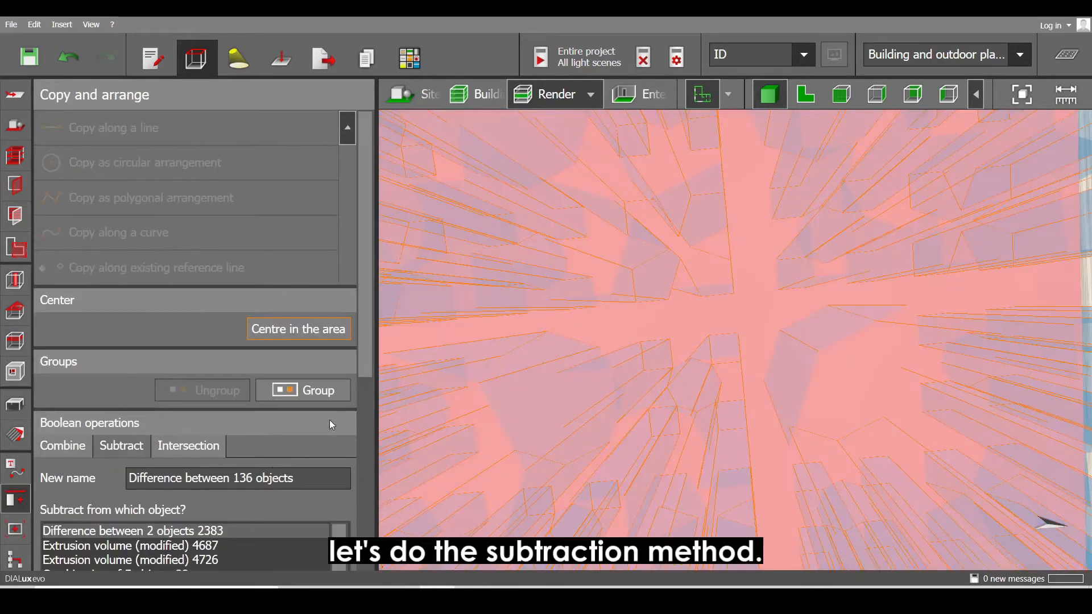
scroll(down, 3)
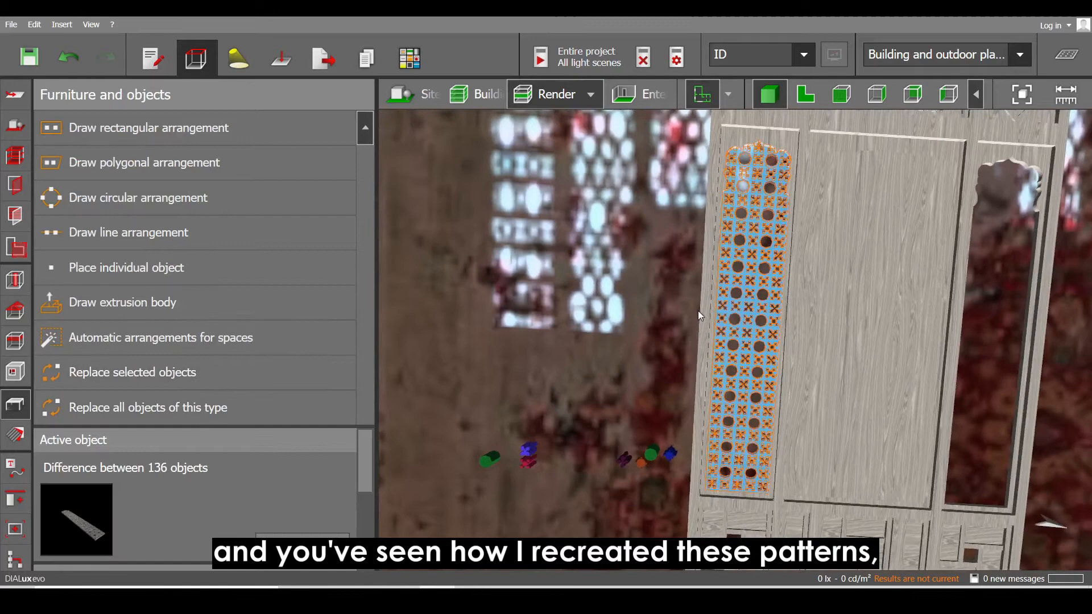
click(805, 94)
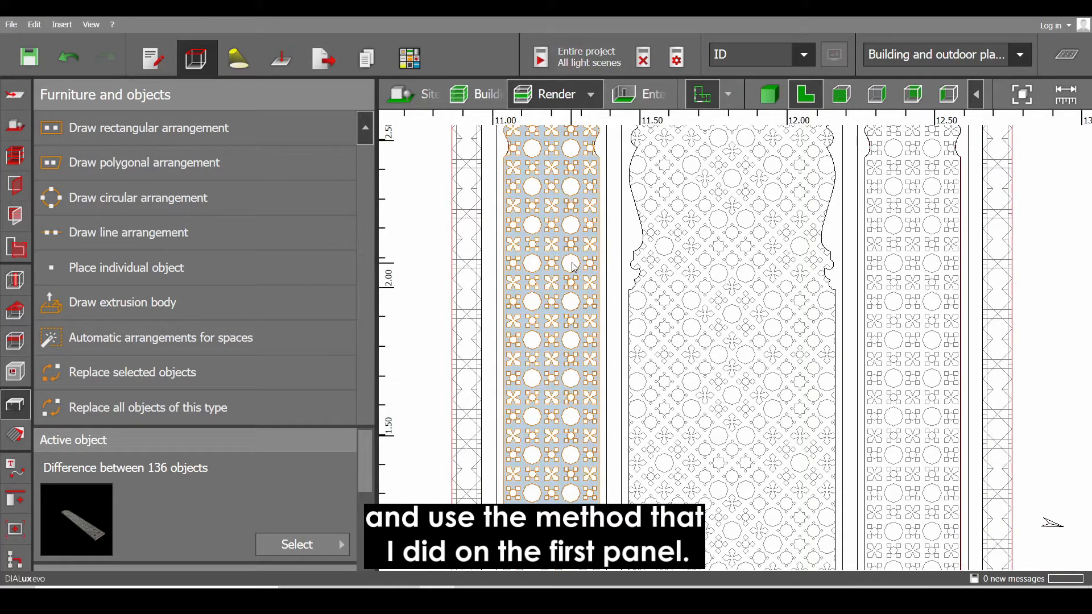
mouse_move(268, 155)
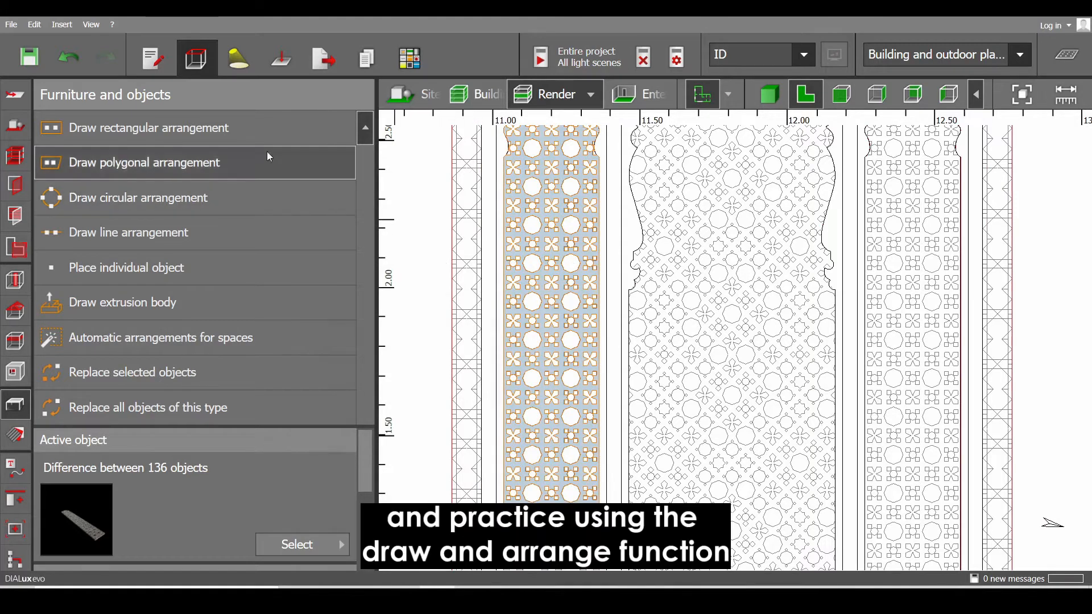
mouse_move(242, 173)
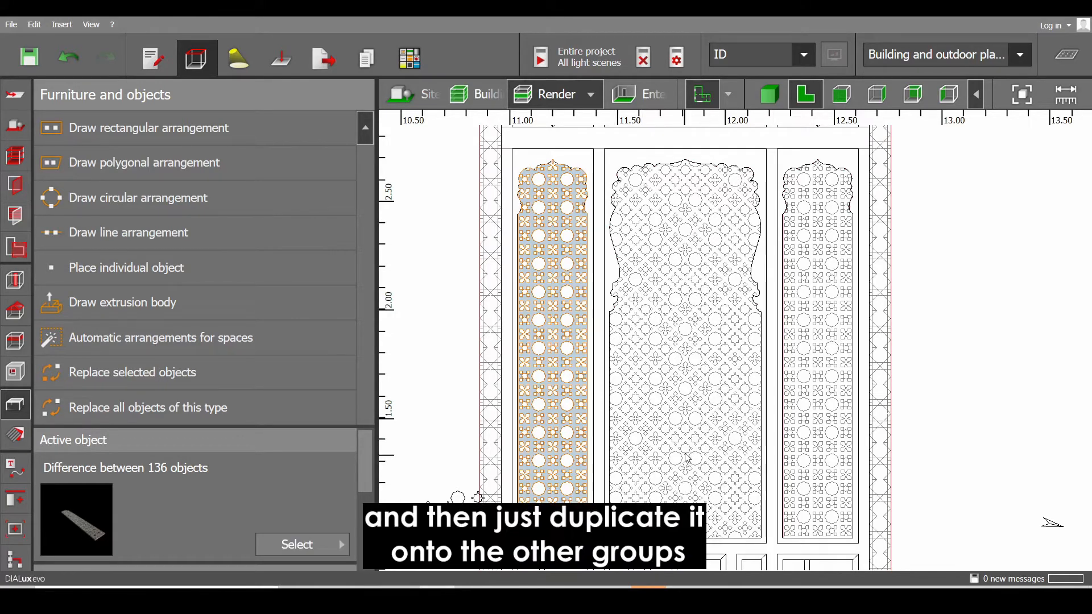
mouse_move(698, 376)
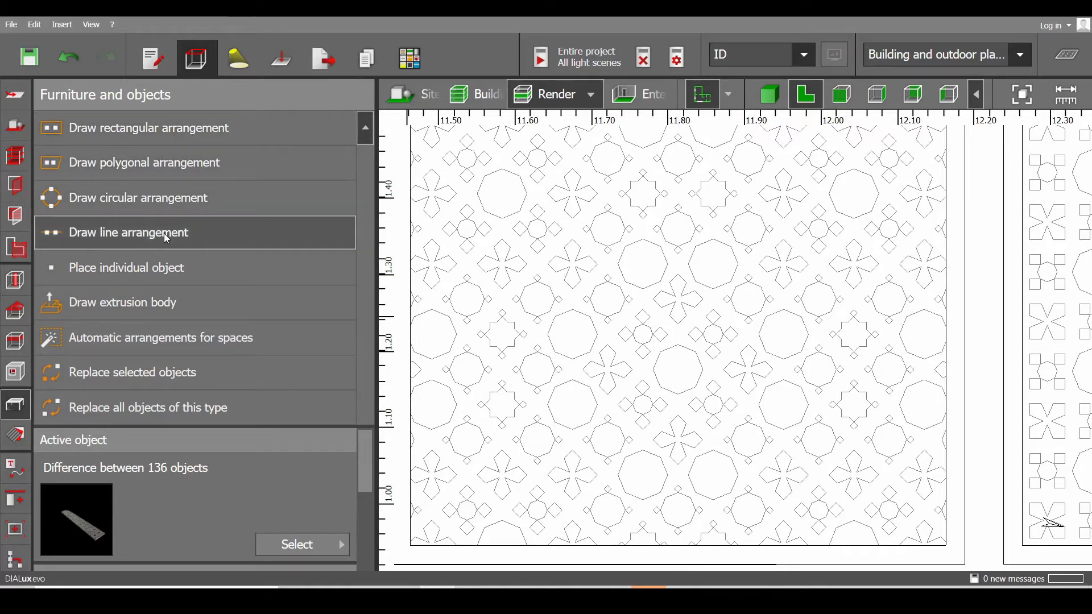
mouse_move(651, 288)
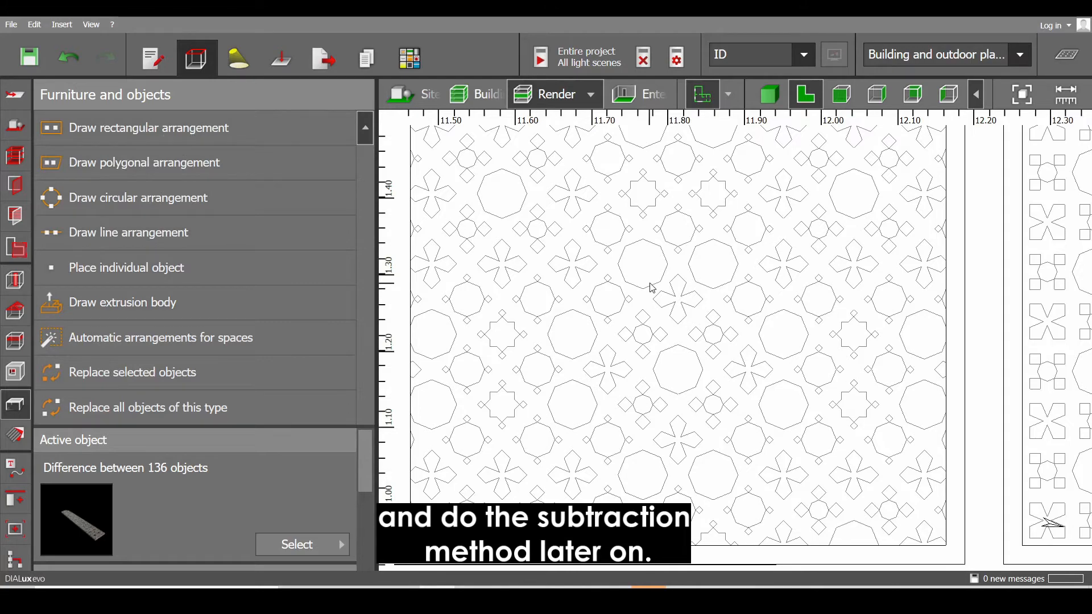